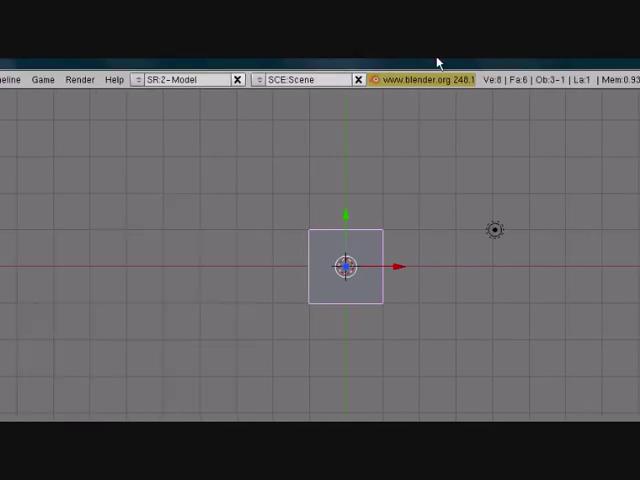
pyautogui.moveTo(398, 324)
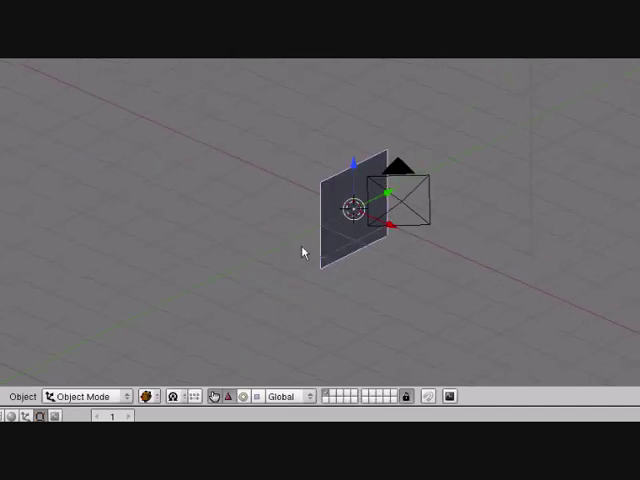
# Enter Edit Mode and subdivide the plane's mesh into a finer grid of faces.
pyautogui.click(90, 396)
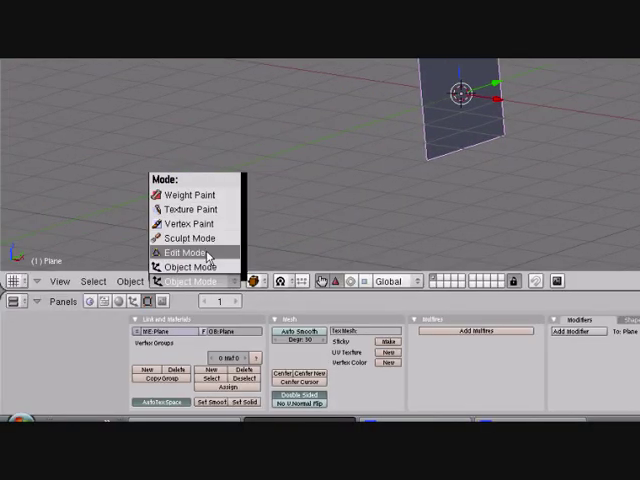
pyautogui.click(184, 254)
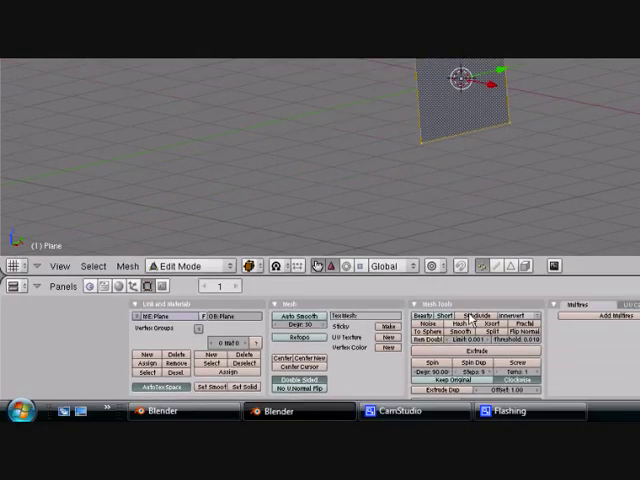
pyautogui.click(484, 316)
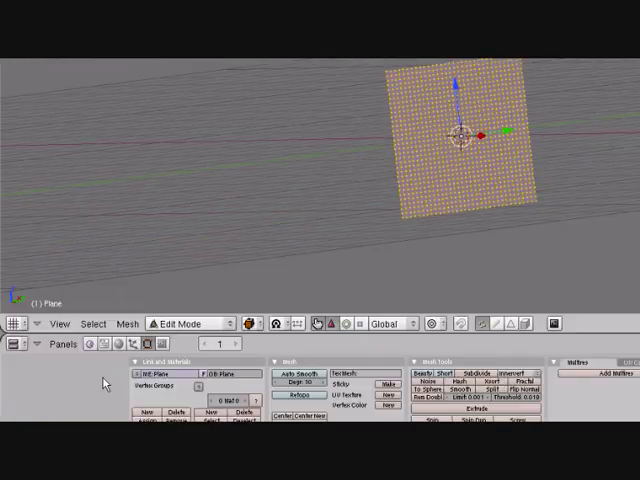
# Switch to Weight Paint to weight the plane's vertices, then return to Object Mode.
pyautogui.click(184, 322)
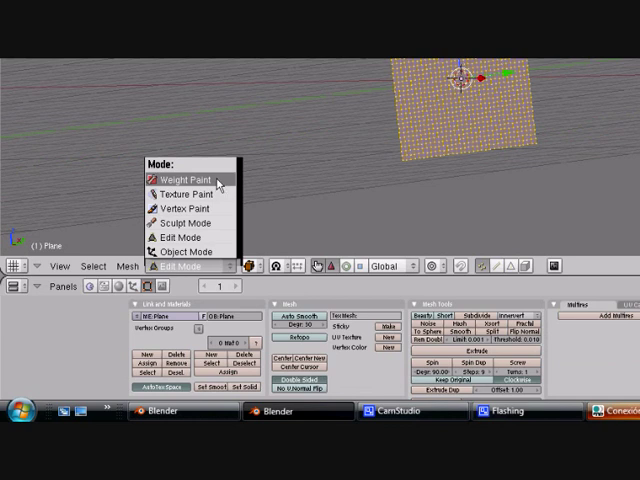
pyautogui.click(184, 172)
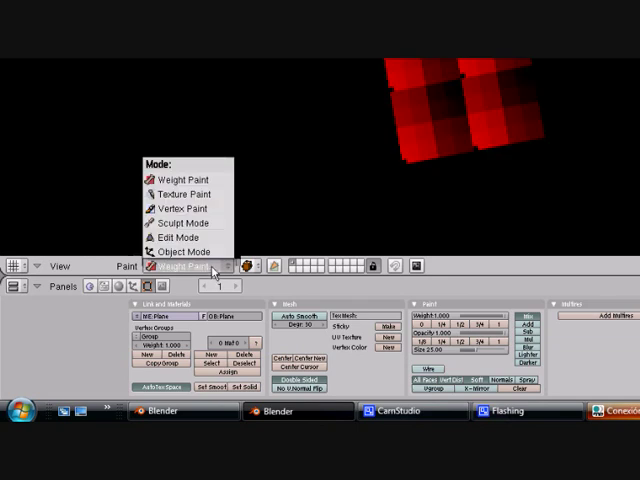
pyautogui.click(184, 252)
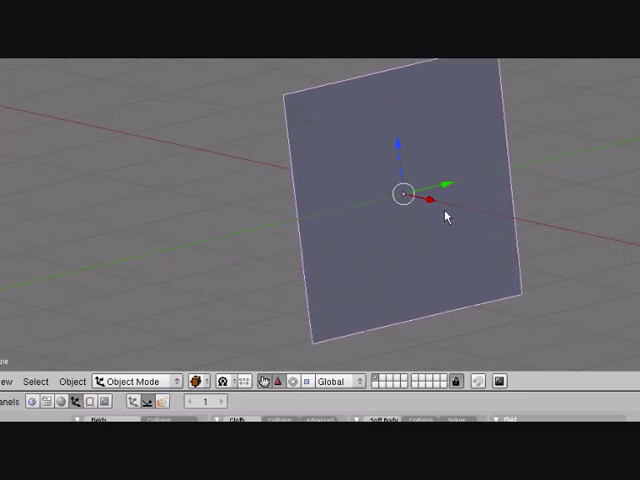
# Adjust the plane's placement in the 3D viewport.
pyautogui.moveTo(444, 216); pyautogui.dragTo(404, 256)
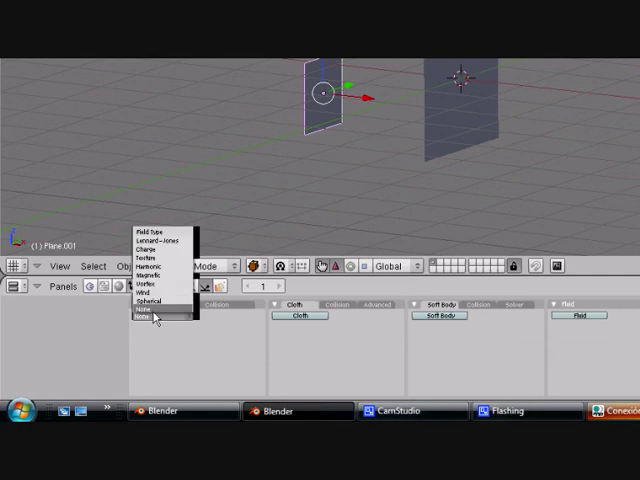
# Assign the small second plane a Wind force field from the Fields type list.
pyautogui.click(146, 316)
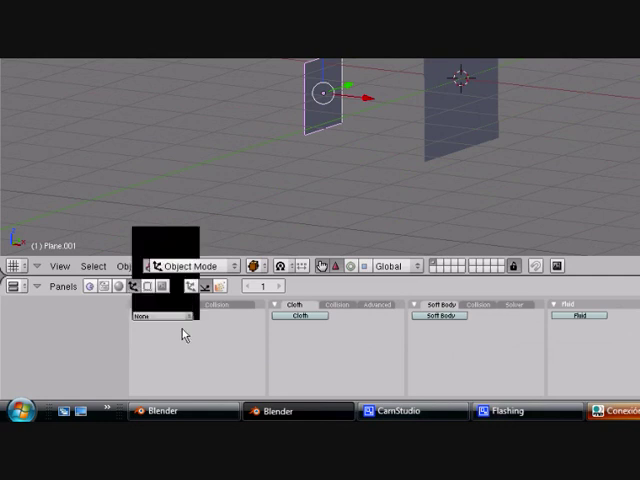
pyautogui.click(160, 316)
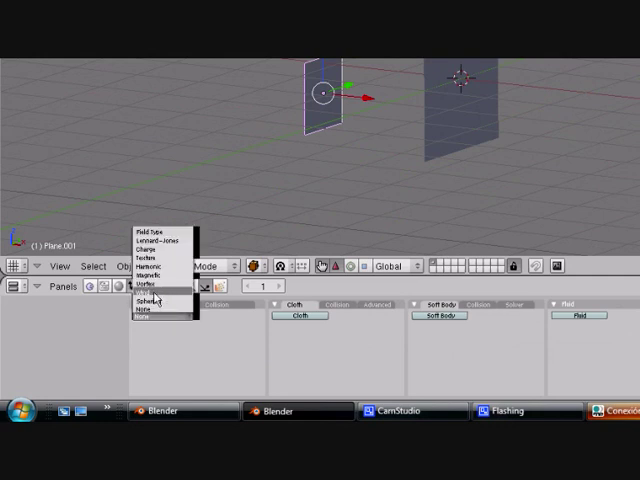
pyautogui.click(148, 290)
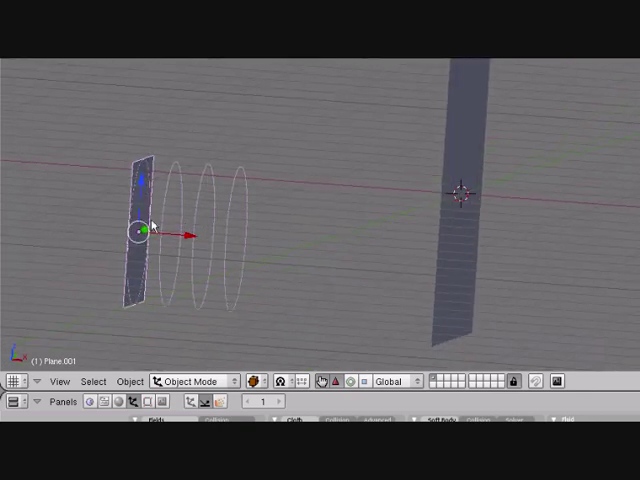
pyautogui.moveTo(256, 242)
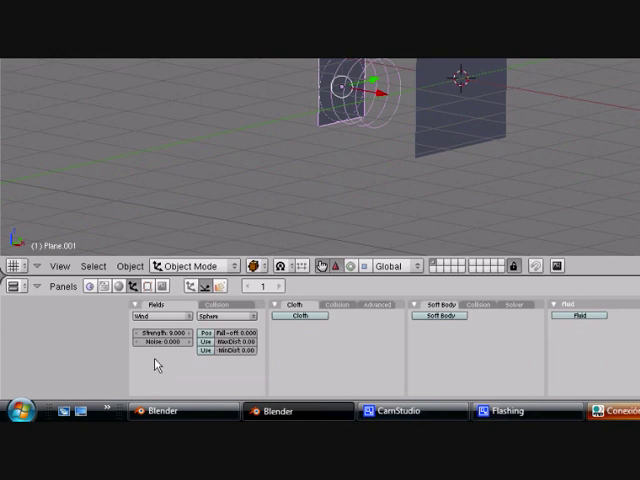
pyautogui.moveTo(98, 368)
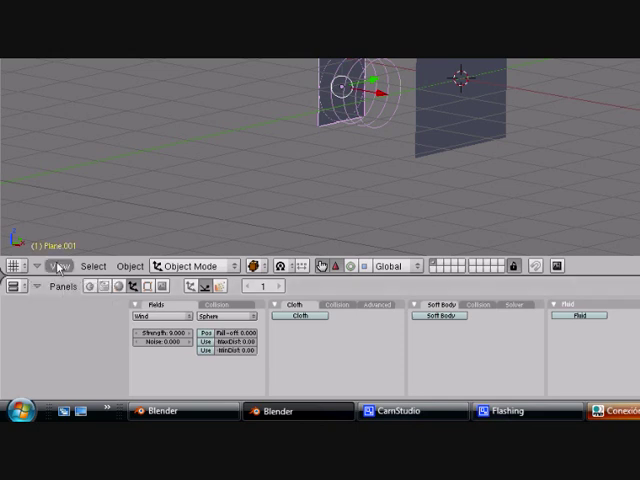
pyautogui.moveTo(58, 264)
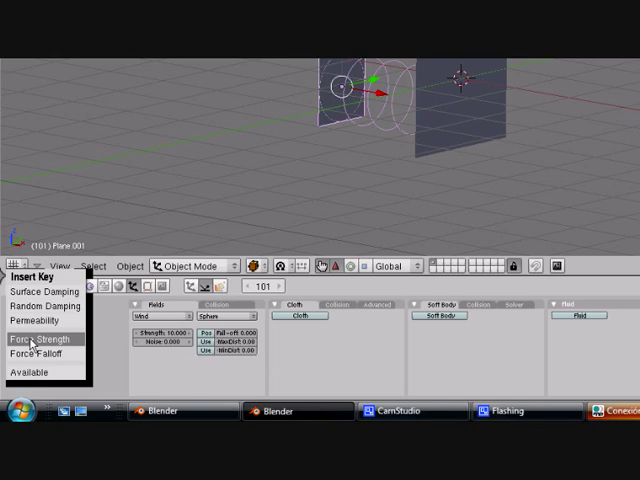
# Insert Force Strength keyframes for the wind field at frames 101 and 151.
pyautogui.click(42, 340)
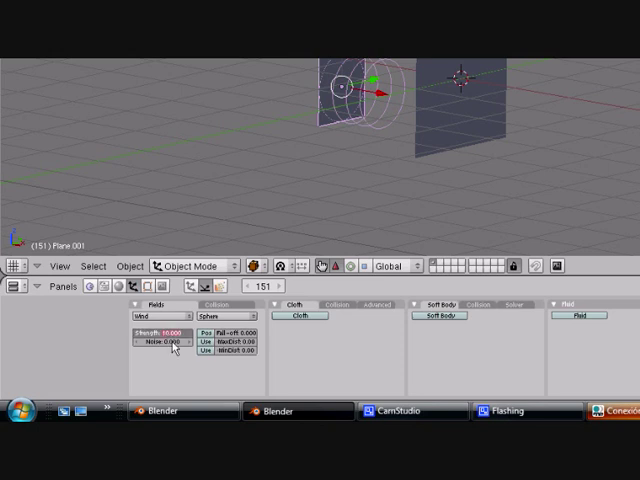
pyautogui.rightClick(160, 328)
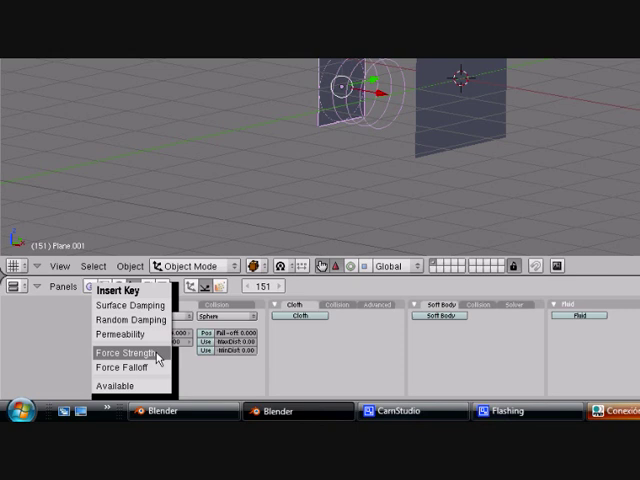
pyautogui.click(124, 354)
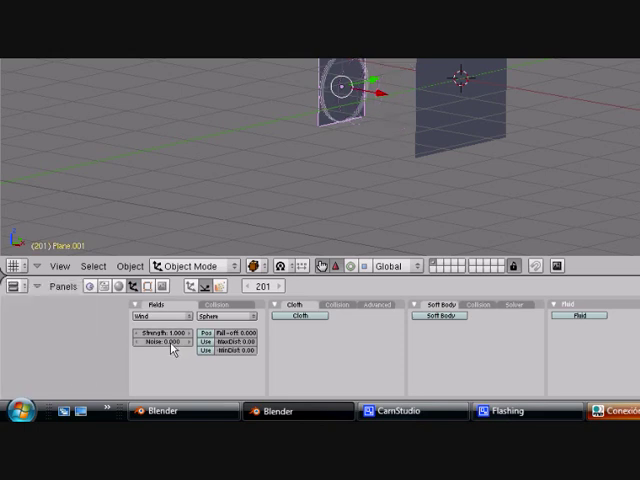
pyautogui.moveTo(294, 228)
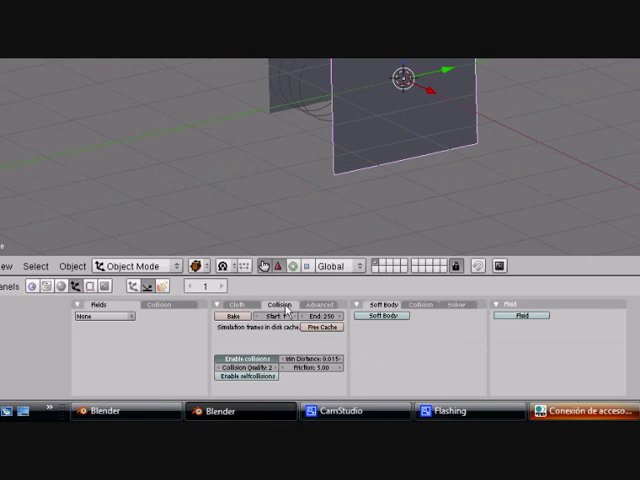
# Select the small wind plane so its Fields strength and noise settings show.
pyautogui.click(232, 380)
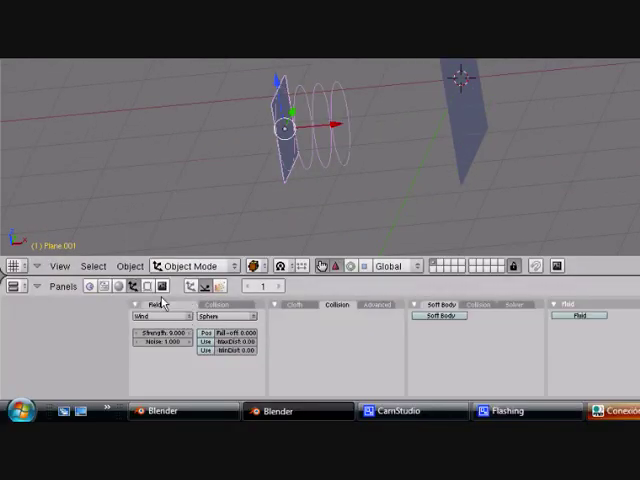
# Change the small plane's field type so its wind rings disappear from the scene.
pyautogui.click(160, 316)
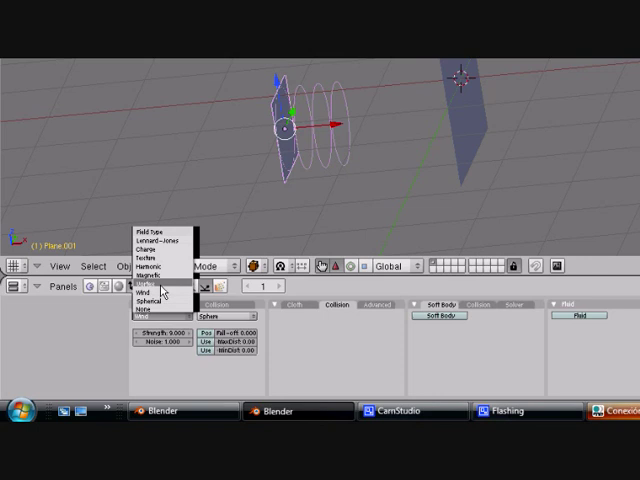
pyautogui.click(144, 288)
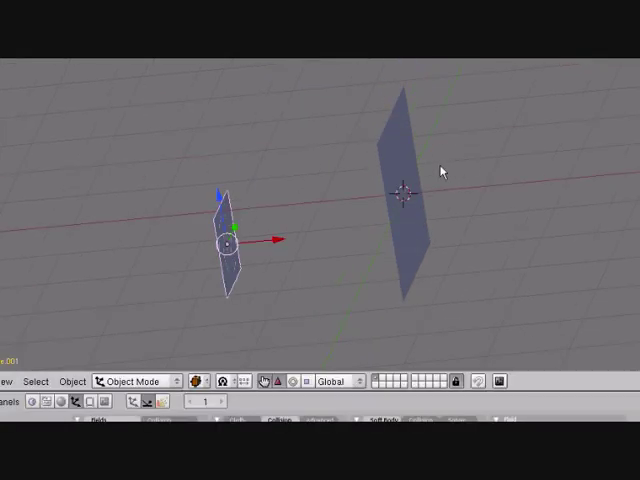
pyautogui.moveTo(408, 164)
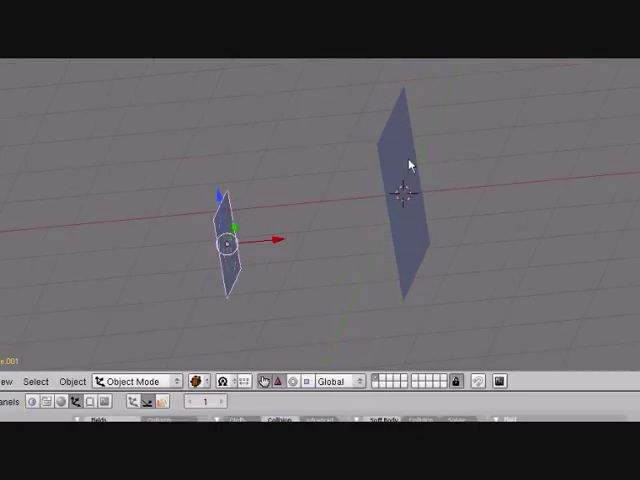